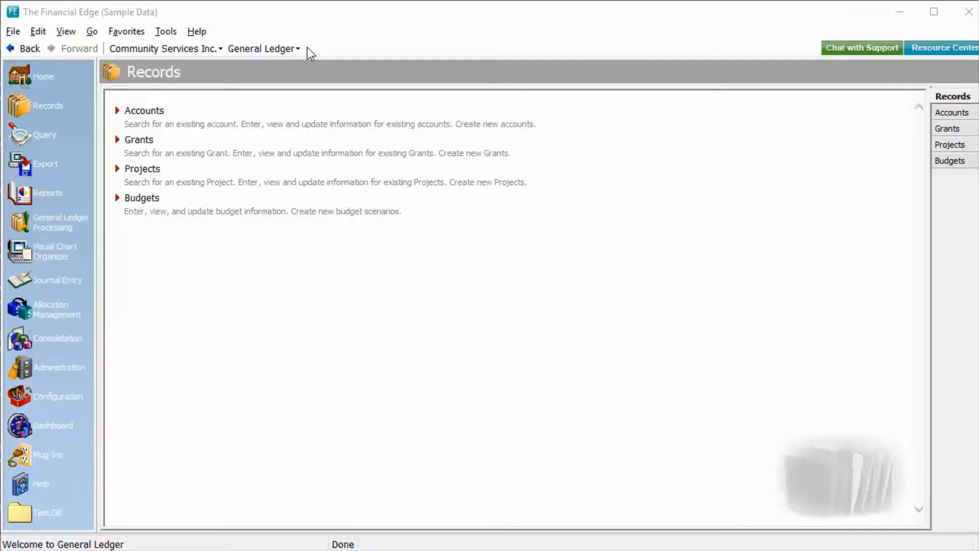
mouse_move(294, 58)
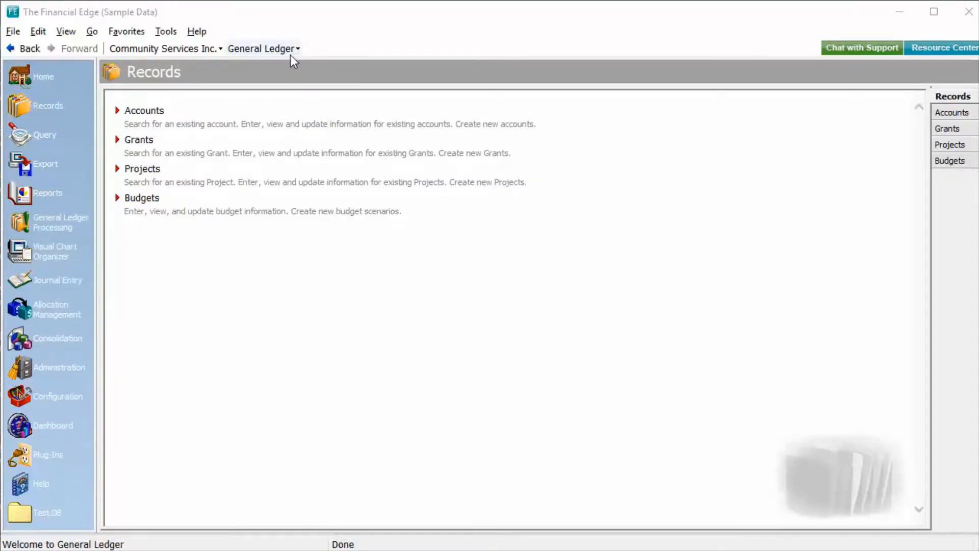
Switch to the Accounts Payable module and open the Mail Forms list of 1099 mailings
click(262, 48)
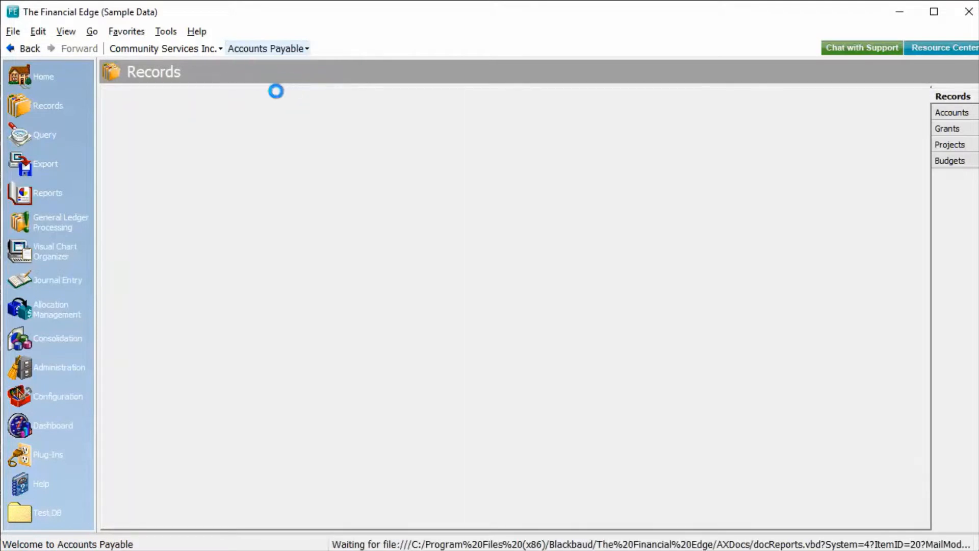
click(43, 284)
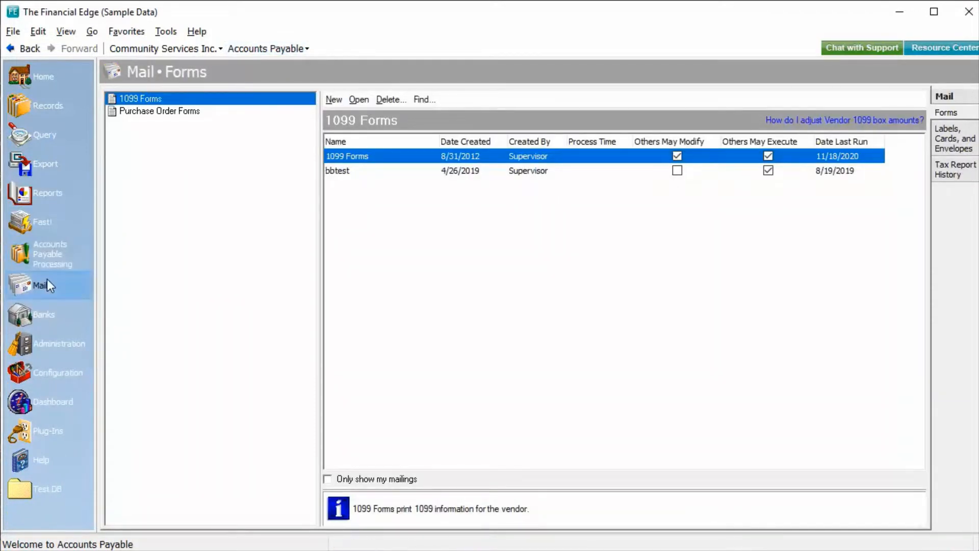
click(41, 285)
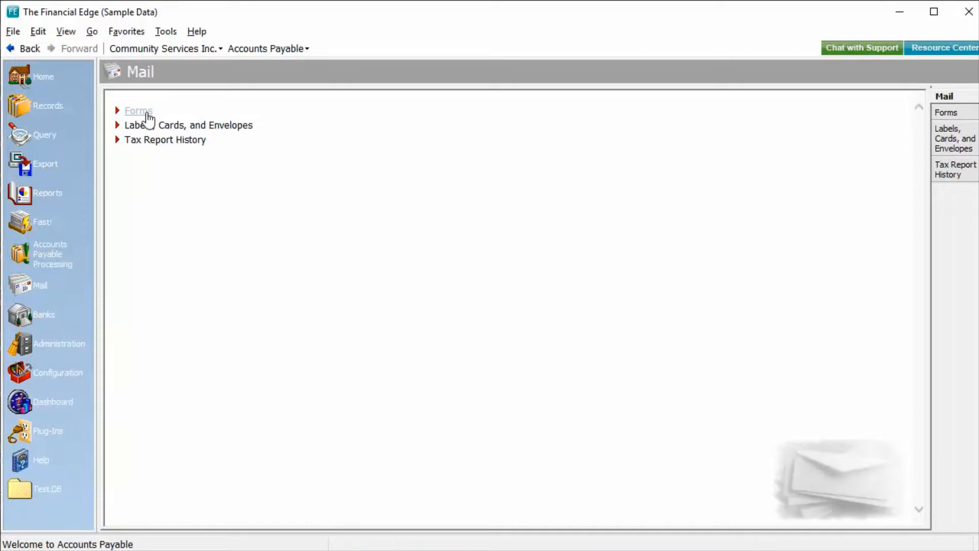
click(139, 110)
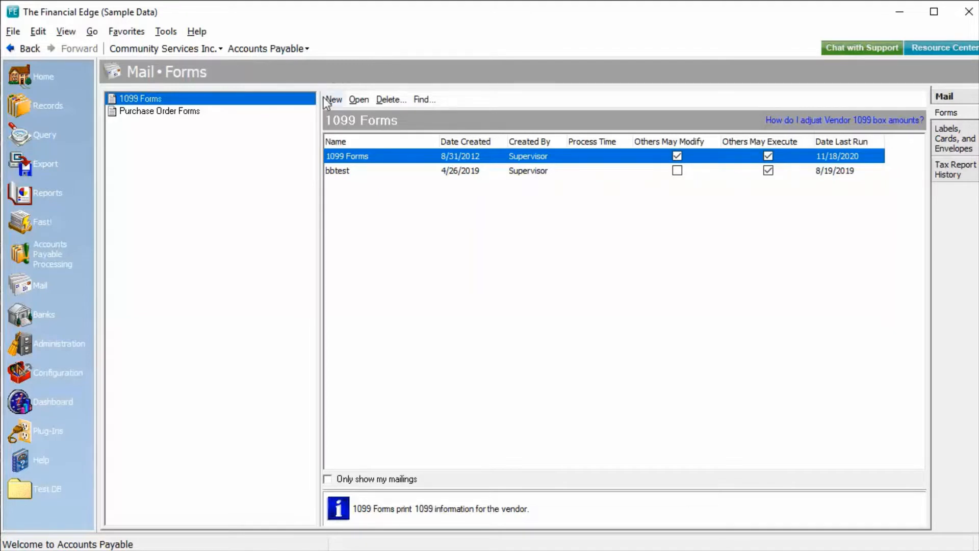
Start a new 1099 mailing generating 1099 NEC for this calendar year
click(332, 99)
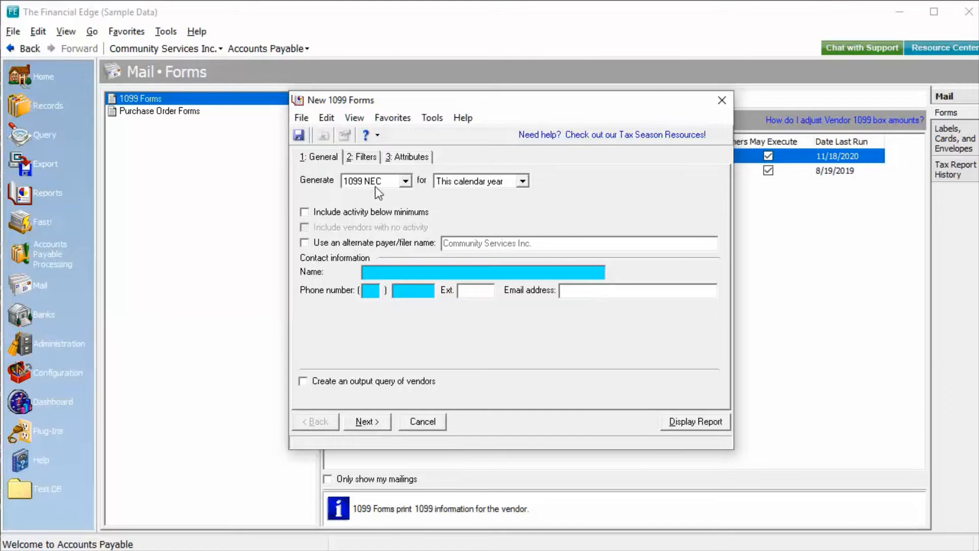
click(404, 181)
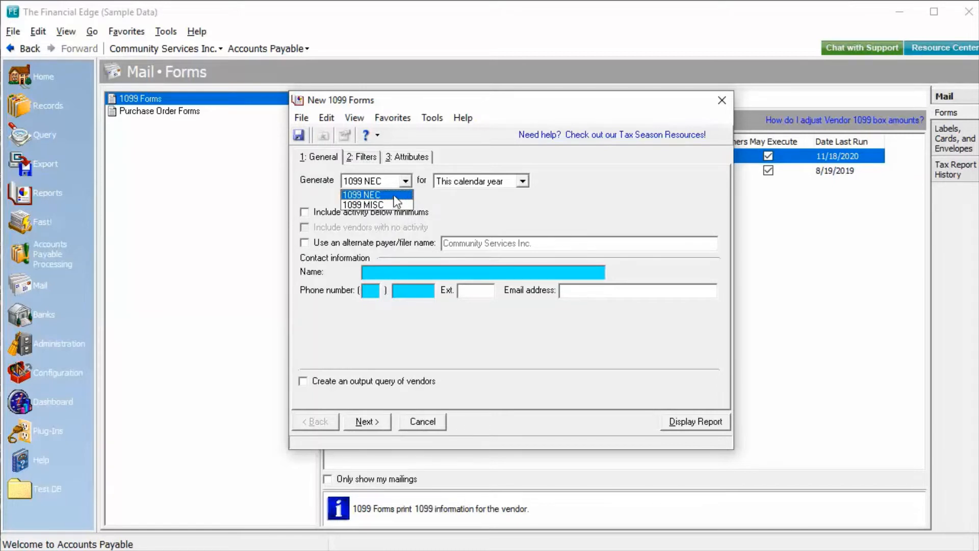
click(362, 194)
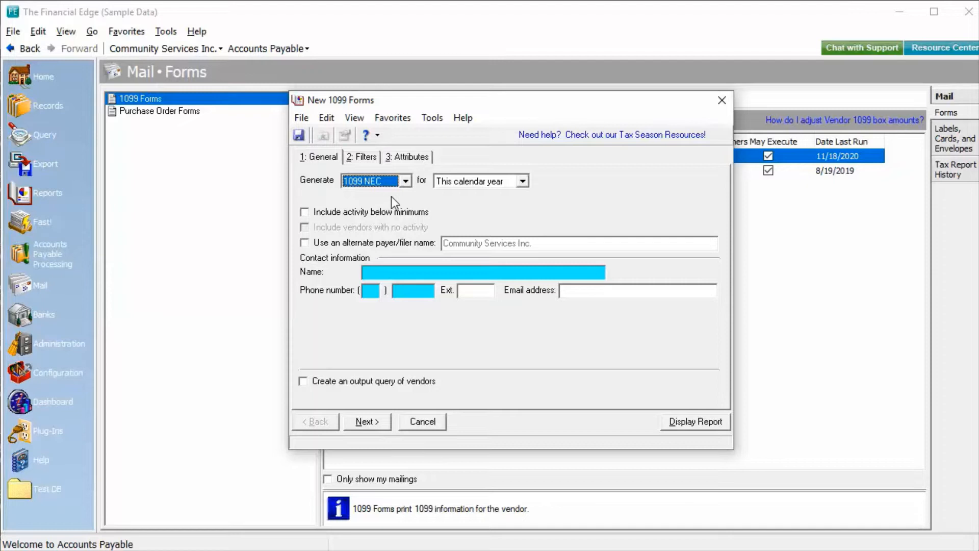
click(523, 180)
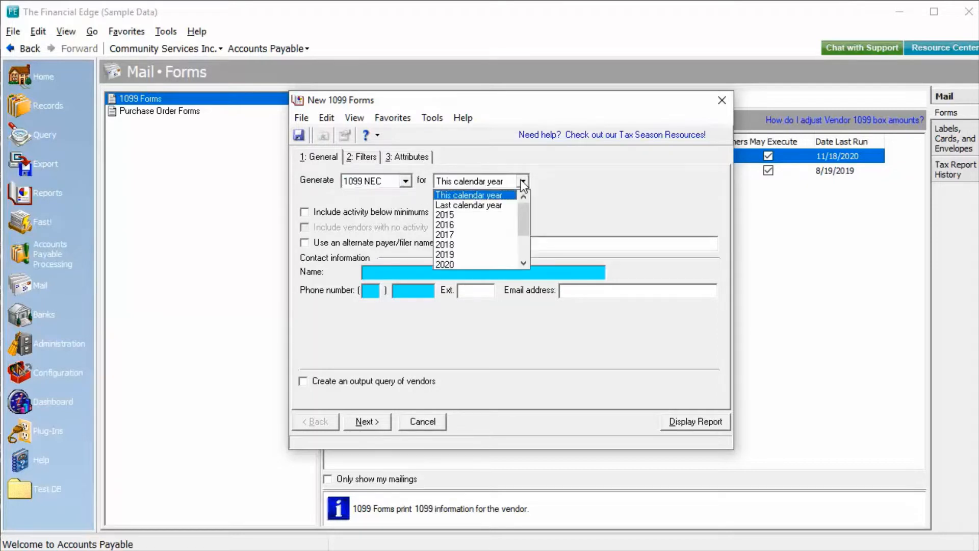
click(474, 195)
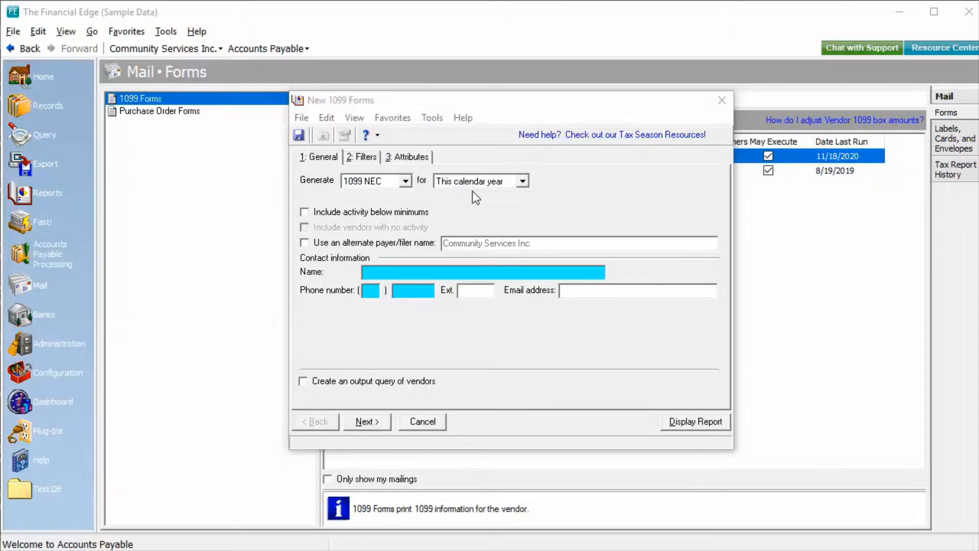
mouse_move(324, 223)
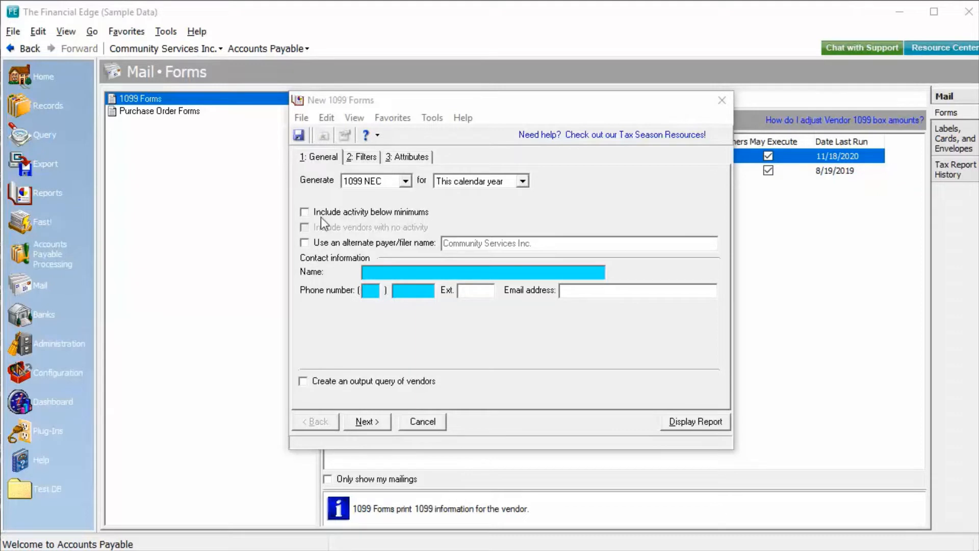
Toggle the below-minimums, no-activity vendors and alternate payer name options
click(305, 212)
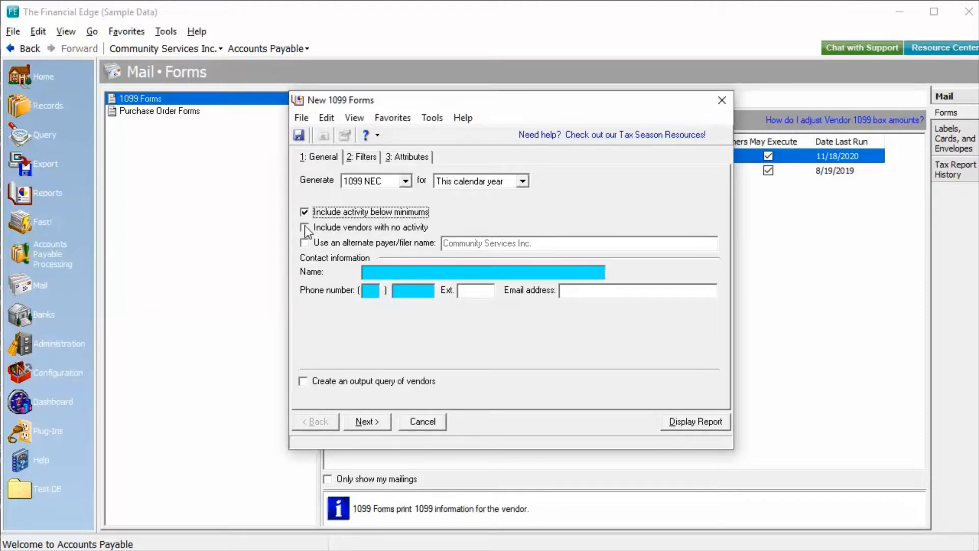
click(305, 226)
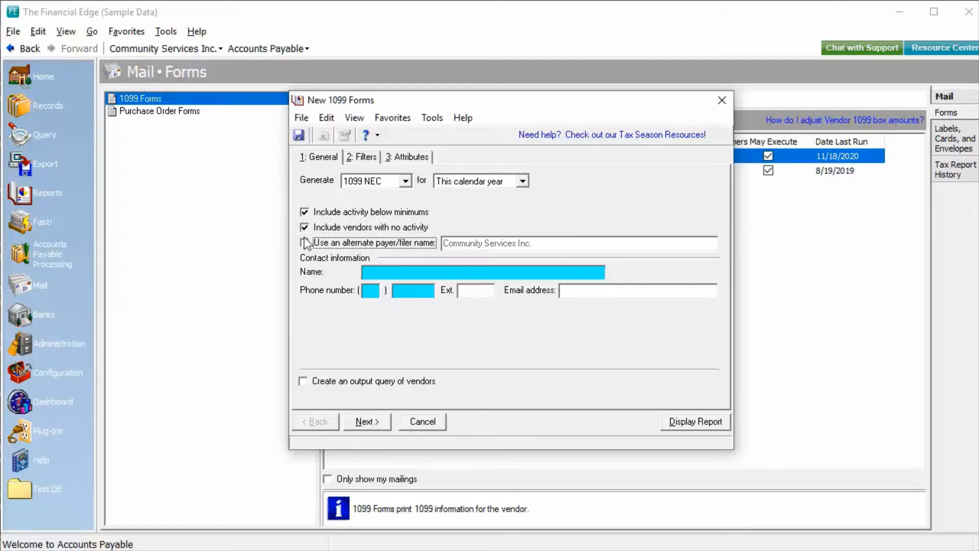
click(305, 212)
text(John Doe)
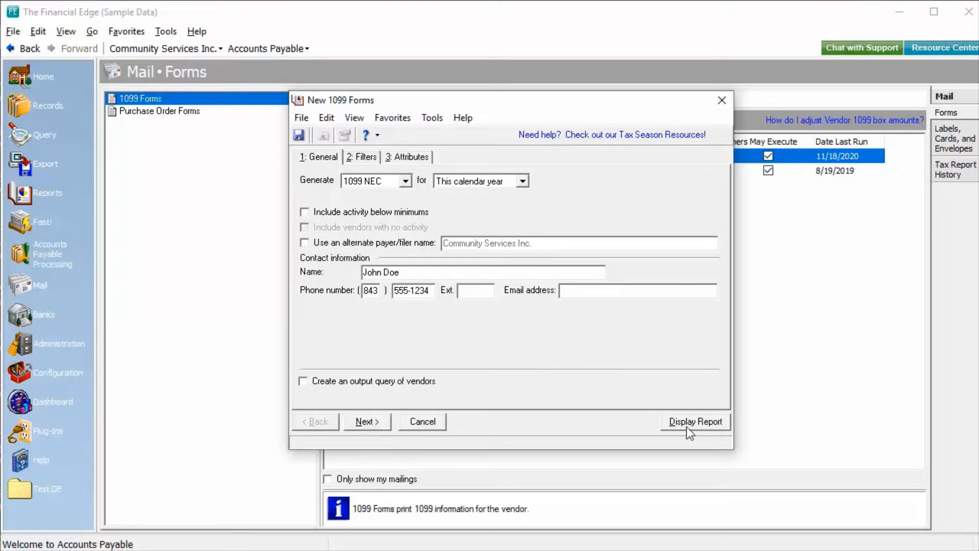
Launch the 1099 Setup Wizard, view and close test-drive help, then skip the test drive
click(695, 421)
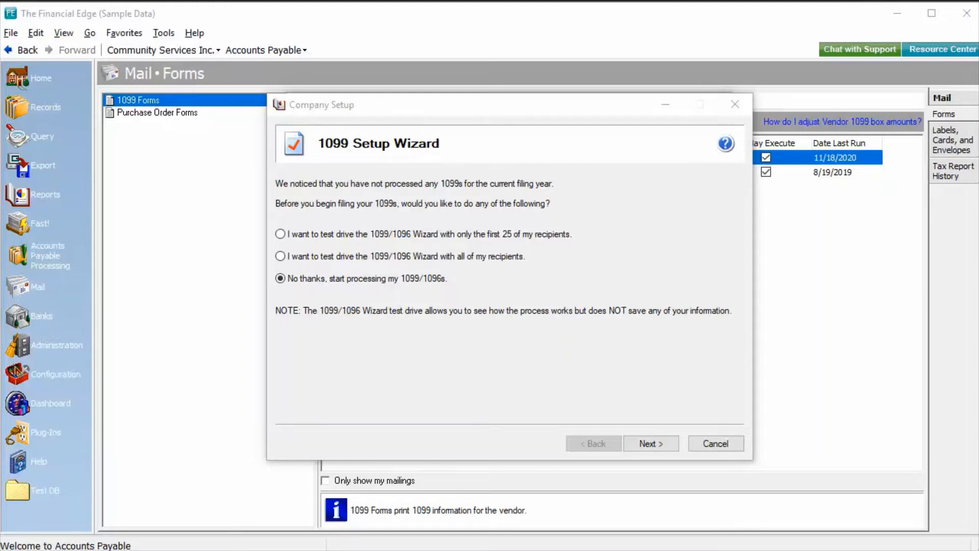
mouse_move(479, 104)
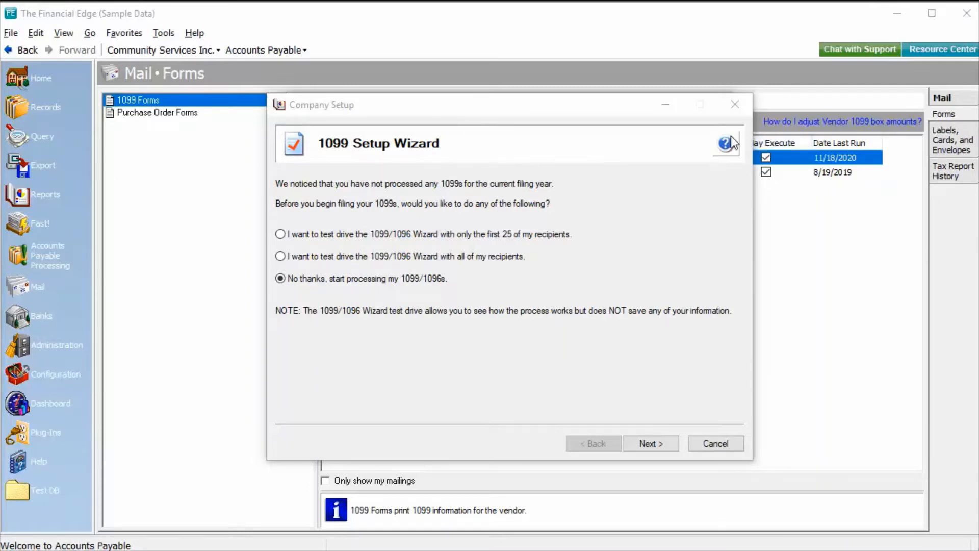
click(724, 142)
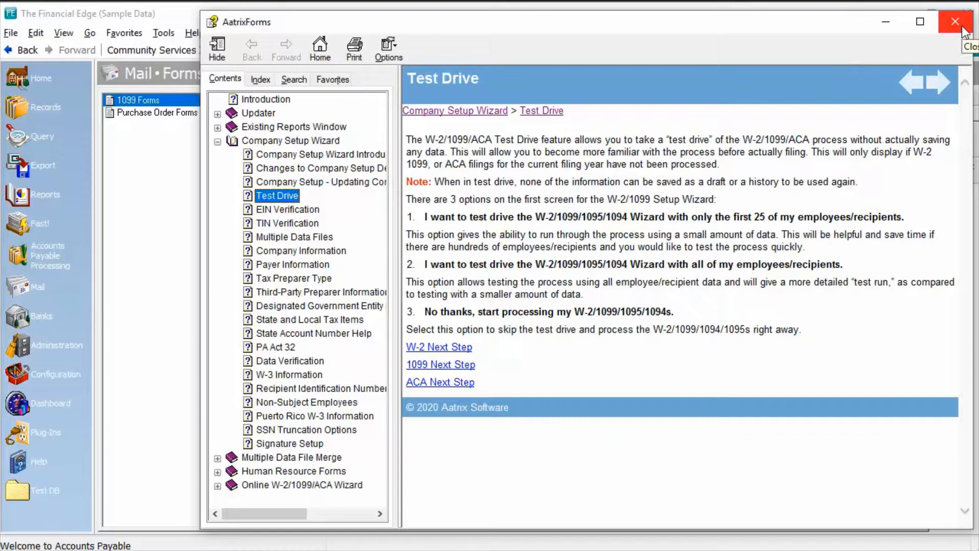
click(954, 20)
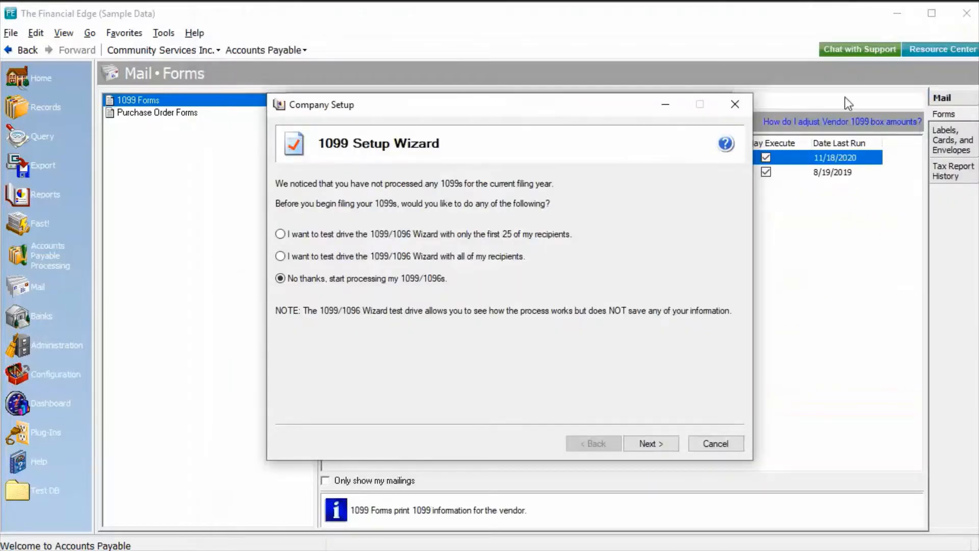
mouse_move(704, 157)
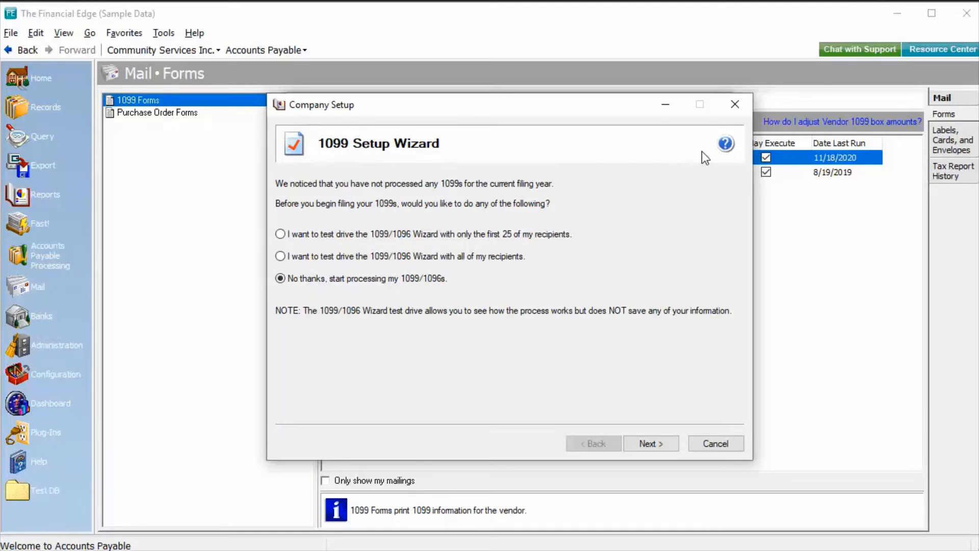
mouse_move(468, 220)
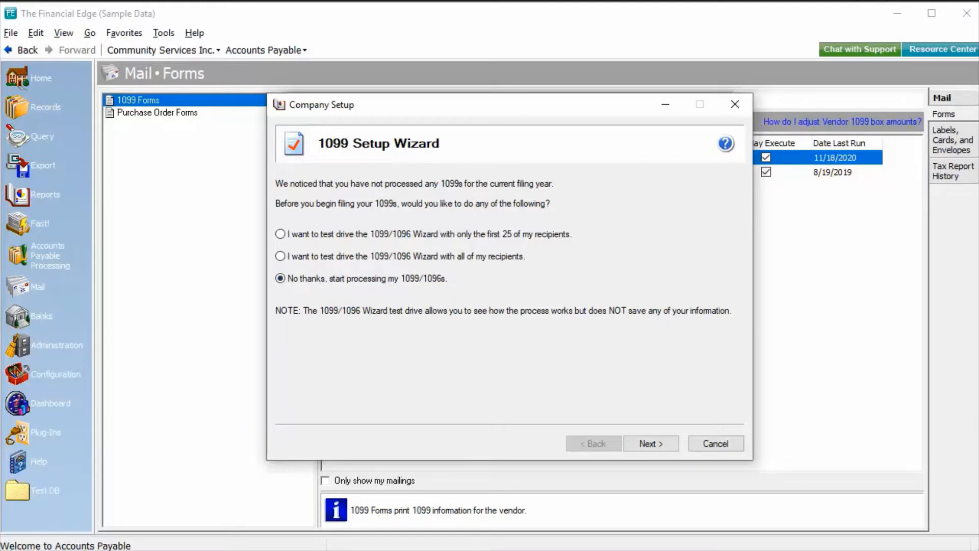
click(653, 441)
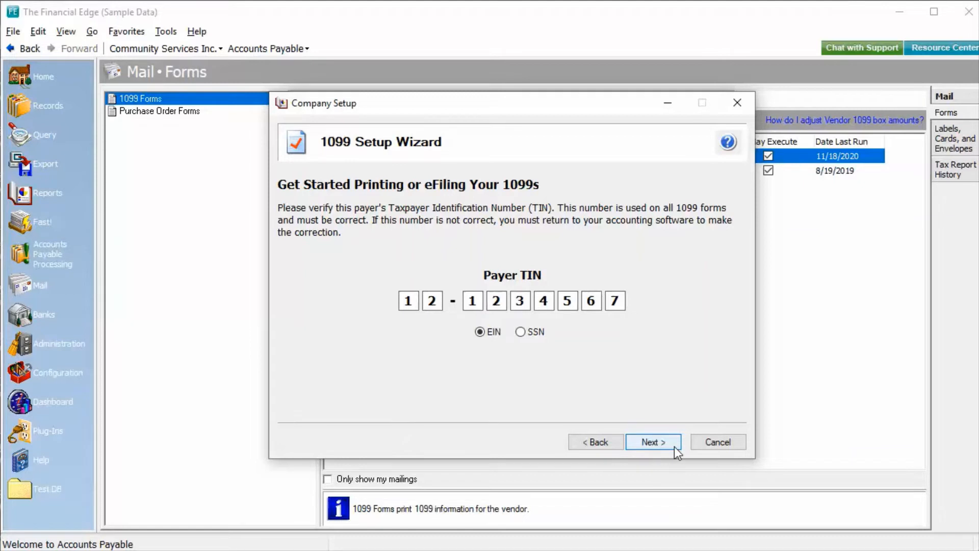
Confirm the payer TIN, single 1099 data file, payer information and own-company filing
click(653, 442)
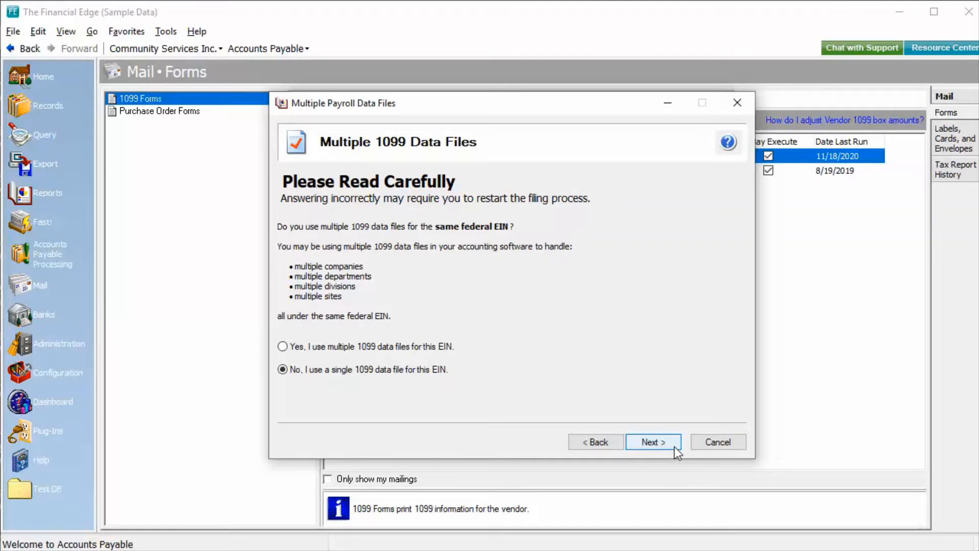
mouse_move(406, 357)
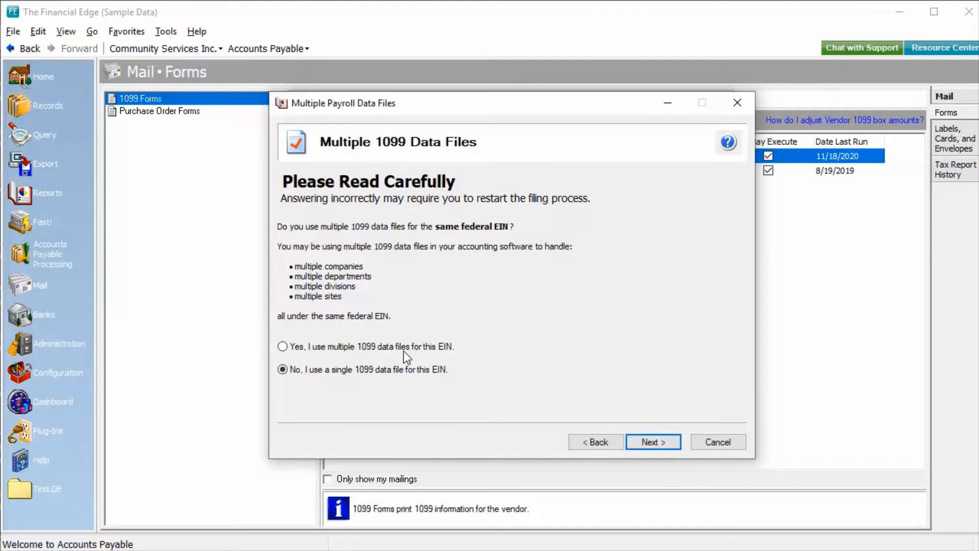
click(652, 441)
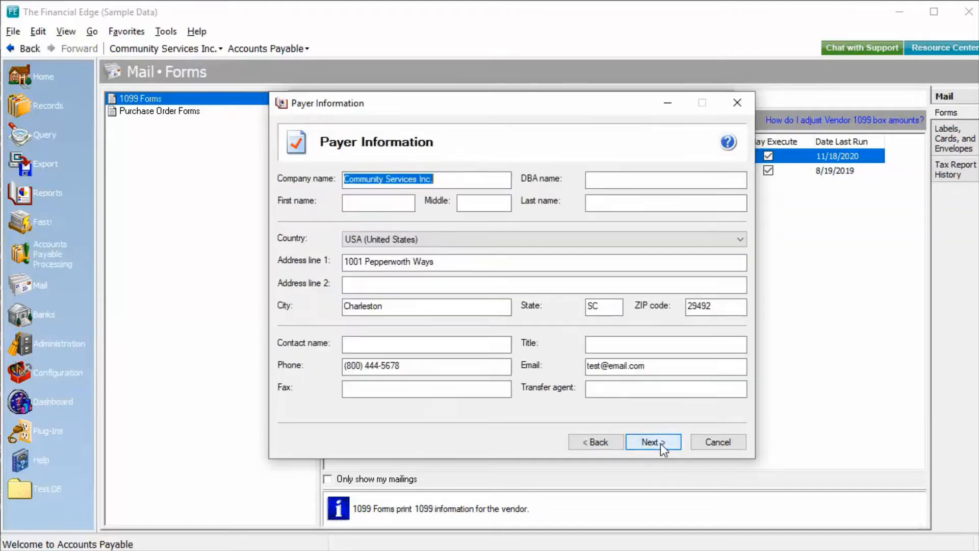
click(427, 179)
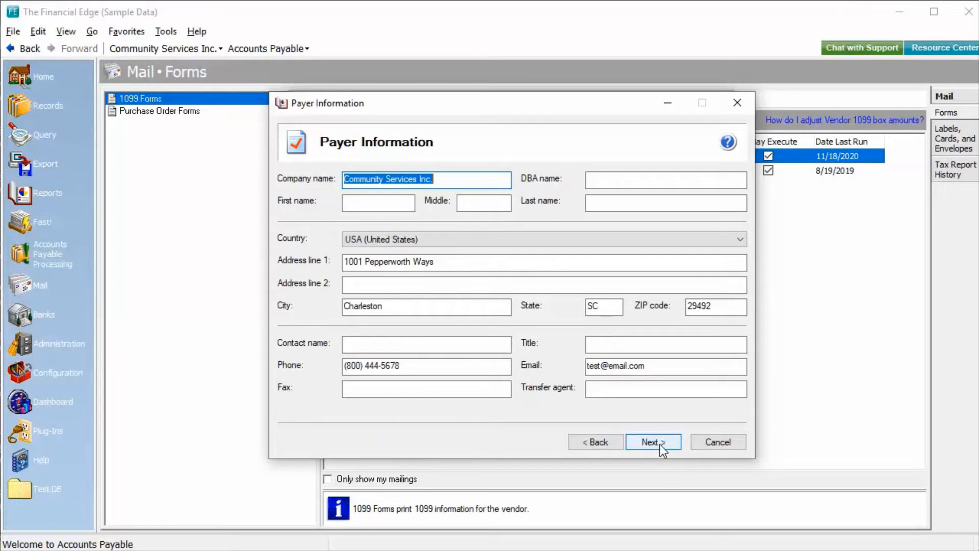
click(652, 442)
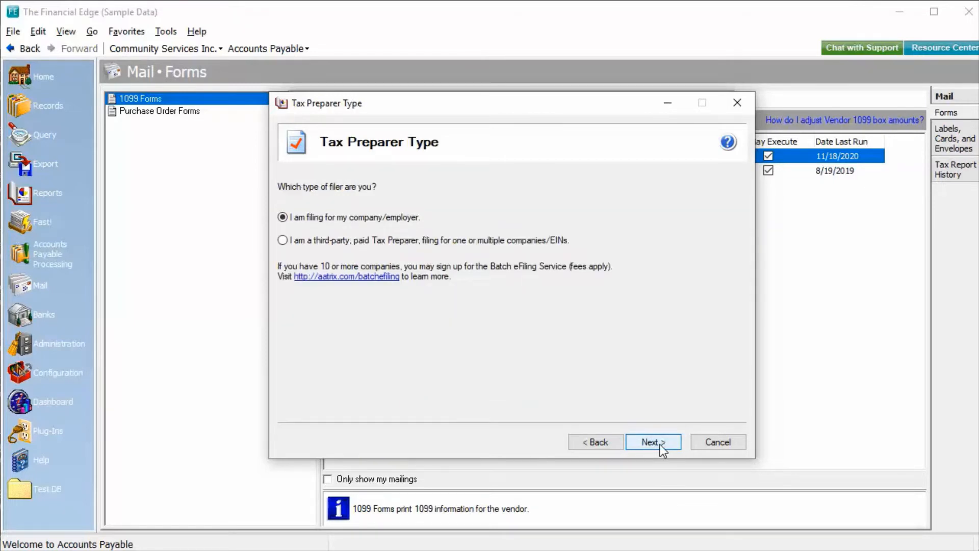
click(653, 442)
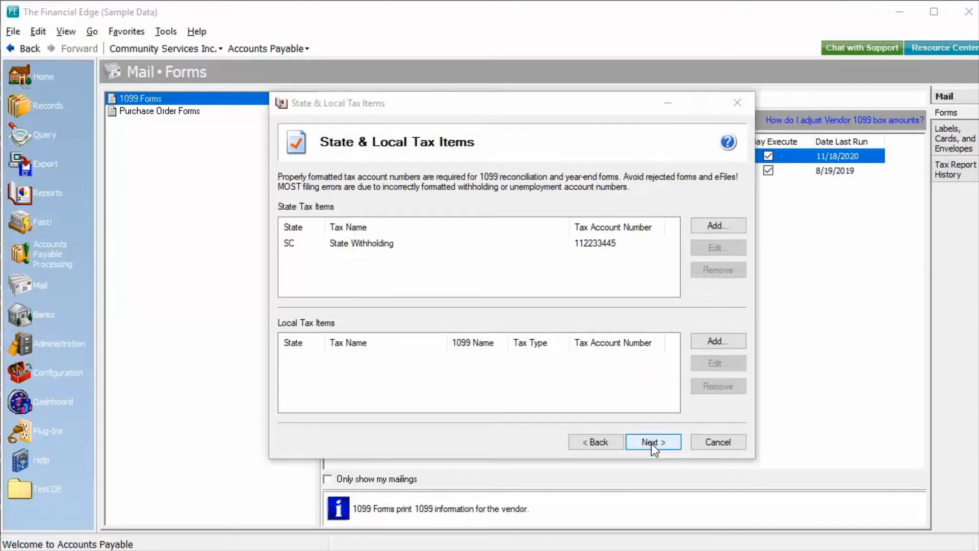
Accept the SC state tax items, no electronic-only recipients, and untruncated recipient numbers
click(652, 442)
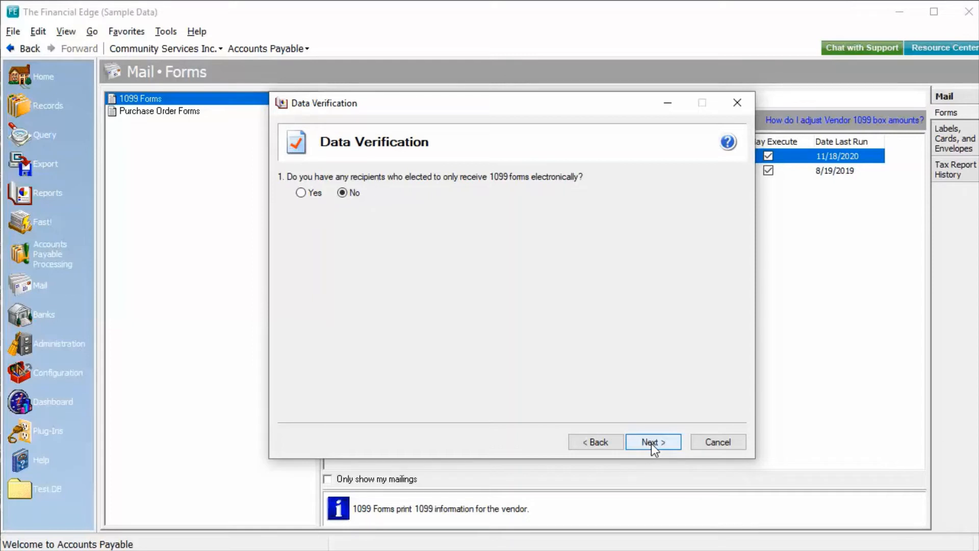
click(652, 441)
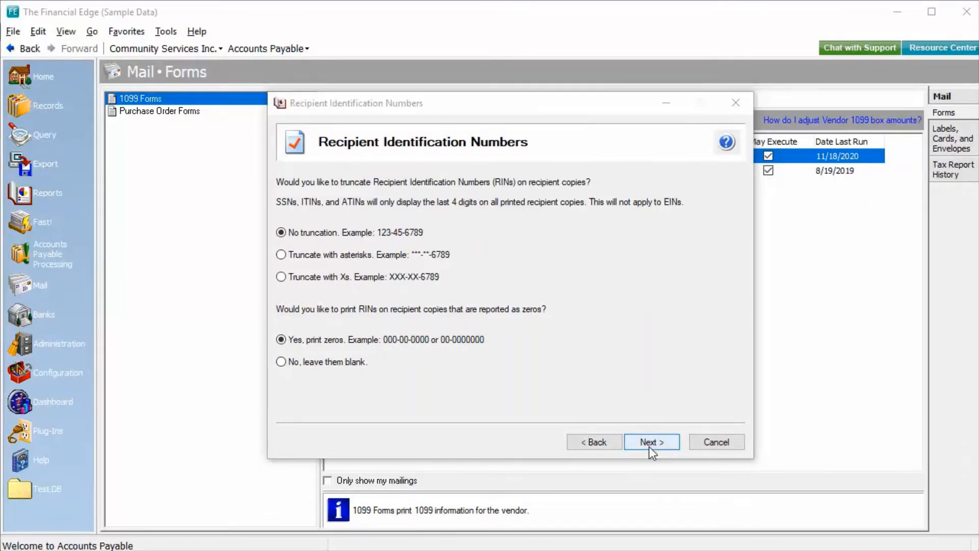
click(650, 441)
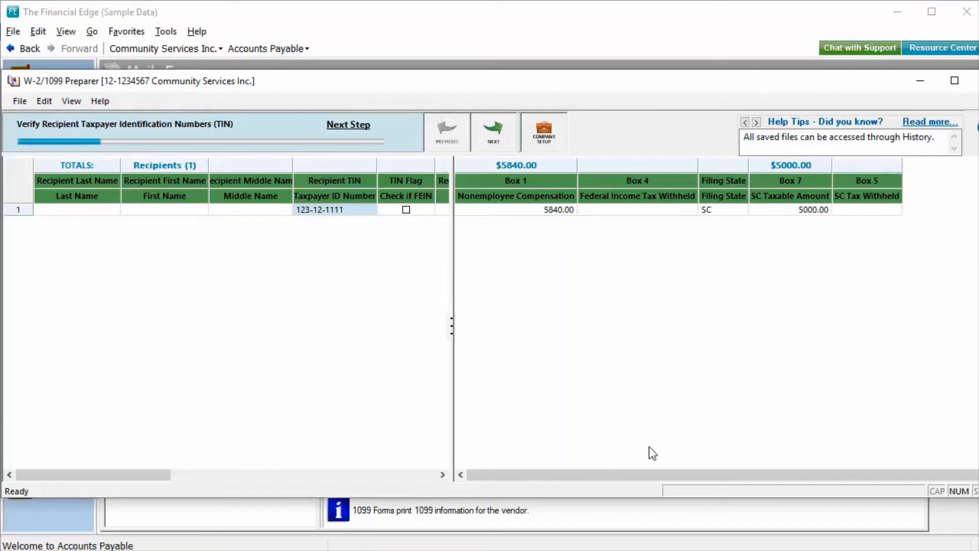
mouse_move(379, 339)
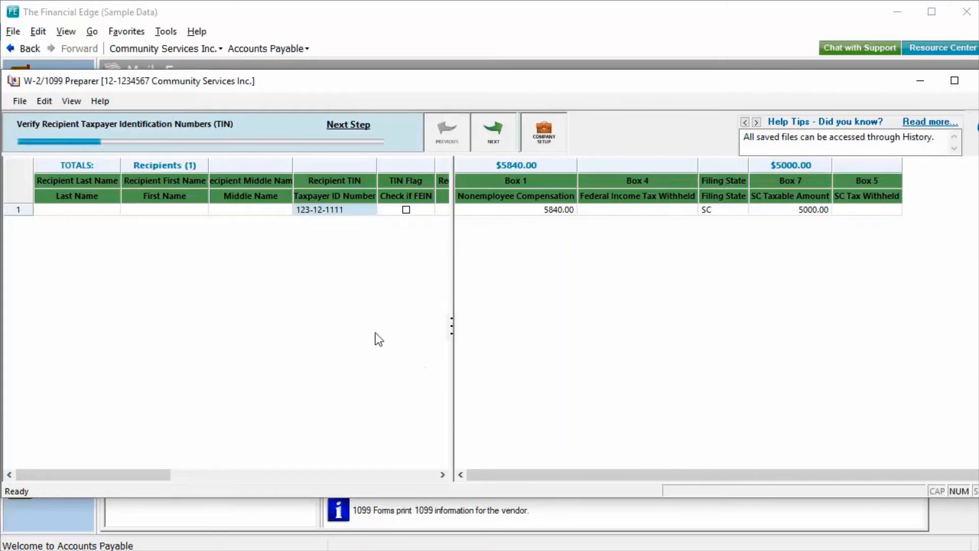
mouse_move(471, 242)
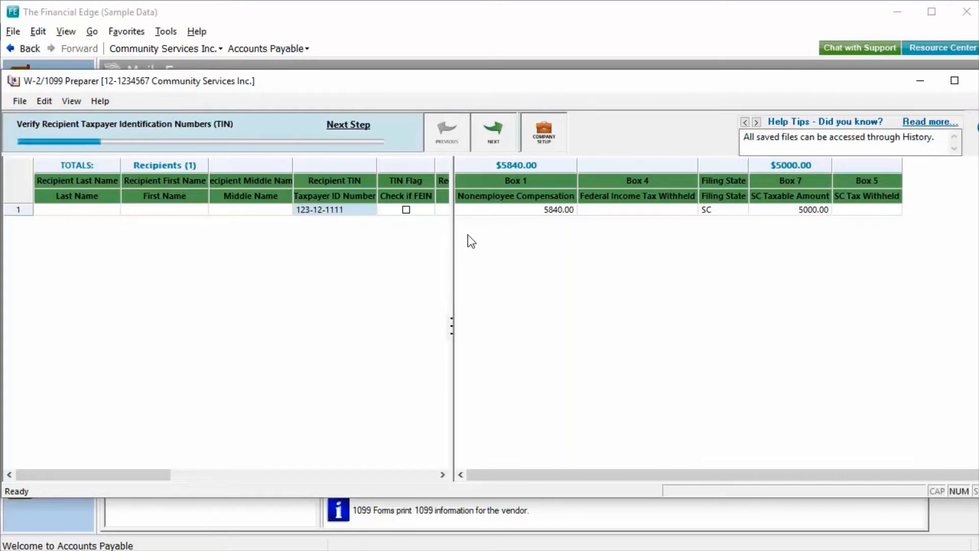
mouse_move(575, 239)
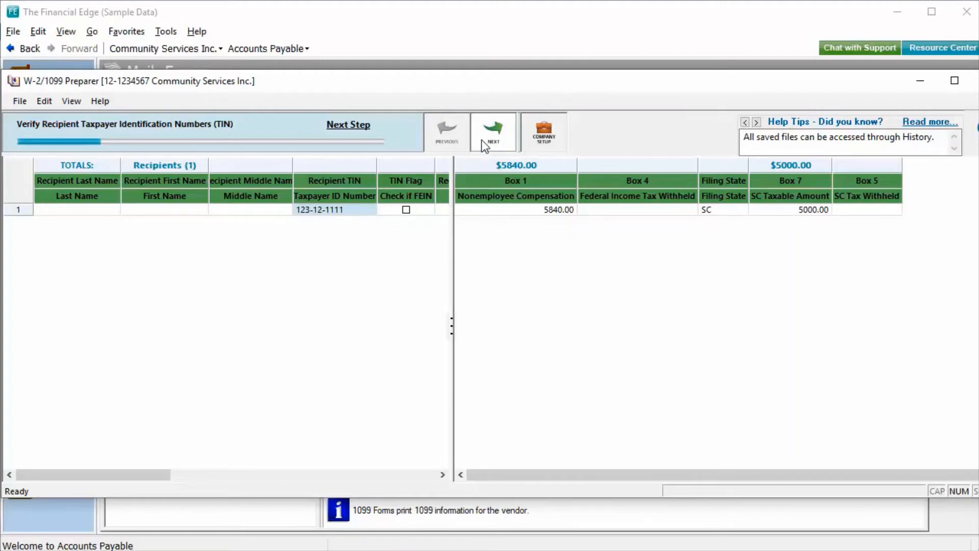
mouse_move(488, 146)
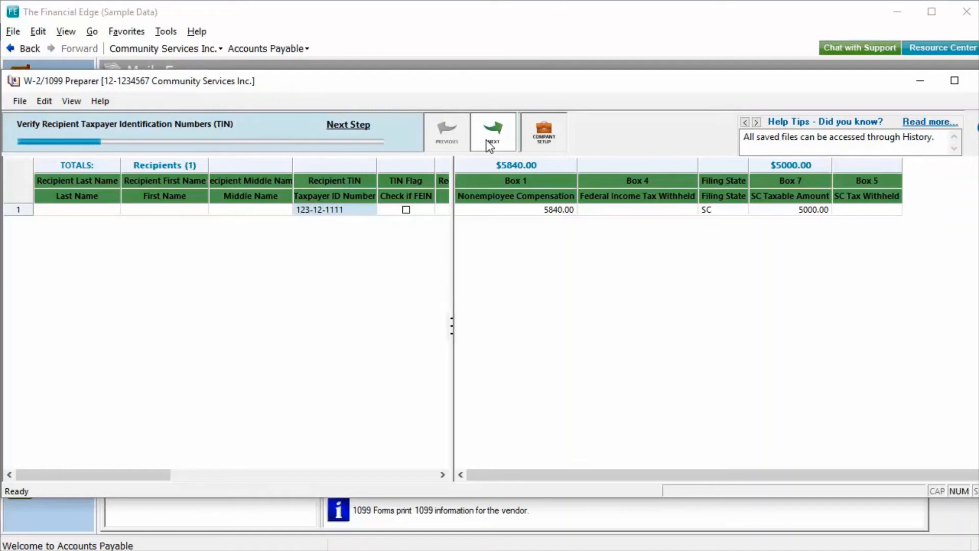
Pass the TIN, FEIN, name/address, income box, filing state and state income checks
click(494, 131)
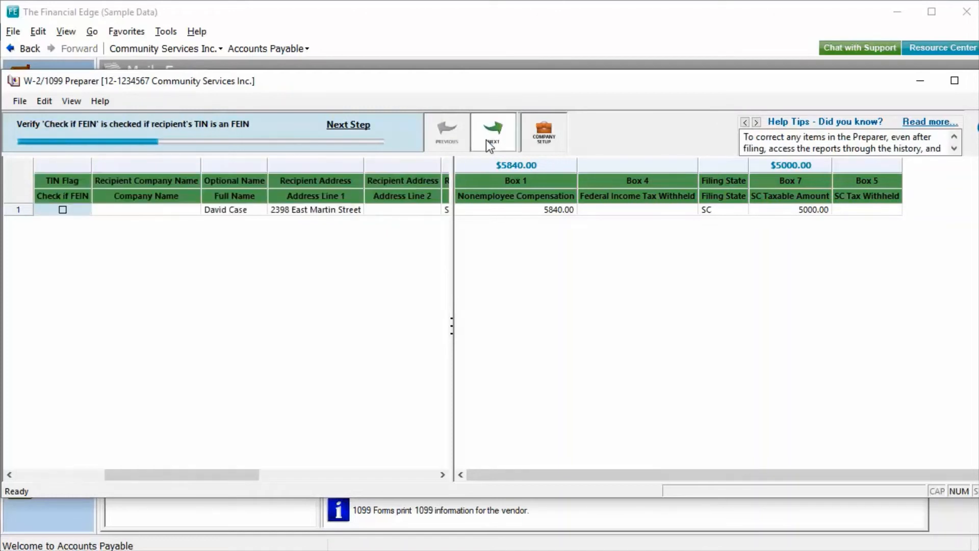
click(494, 131)
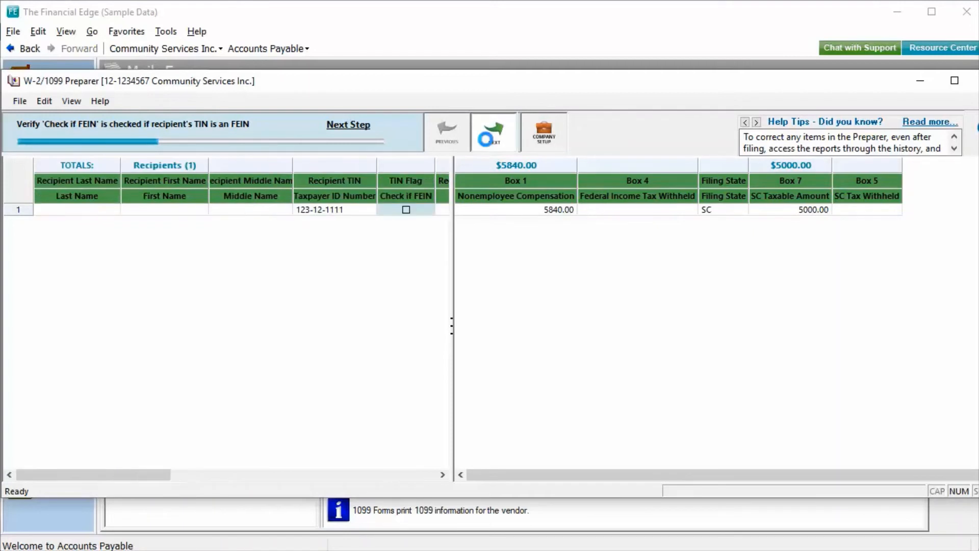
click(494, 131)
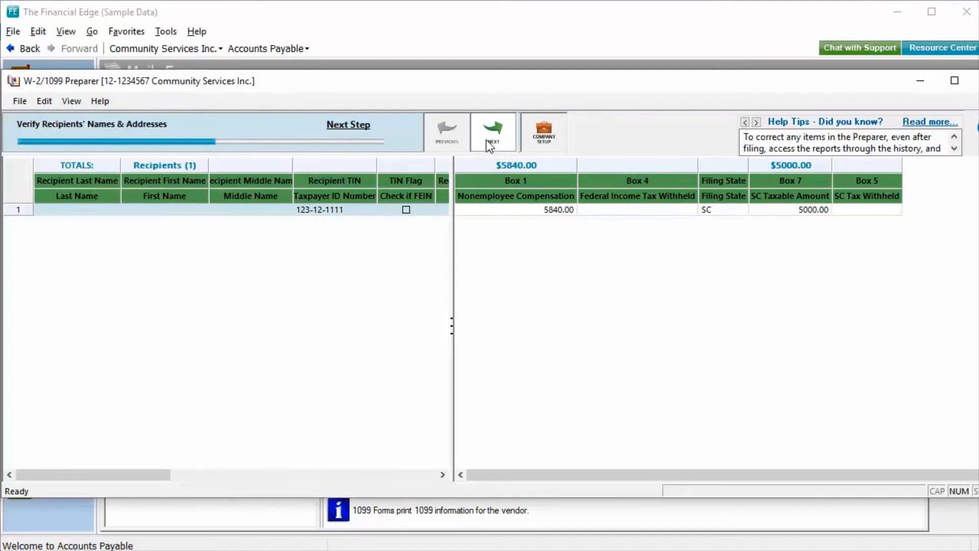
click(494, 131)
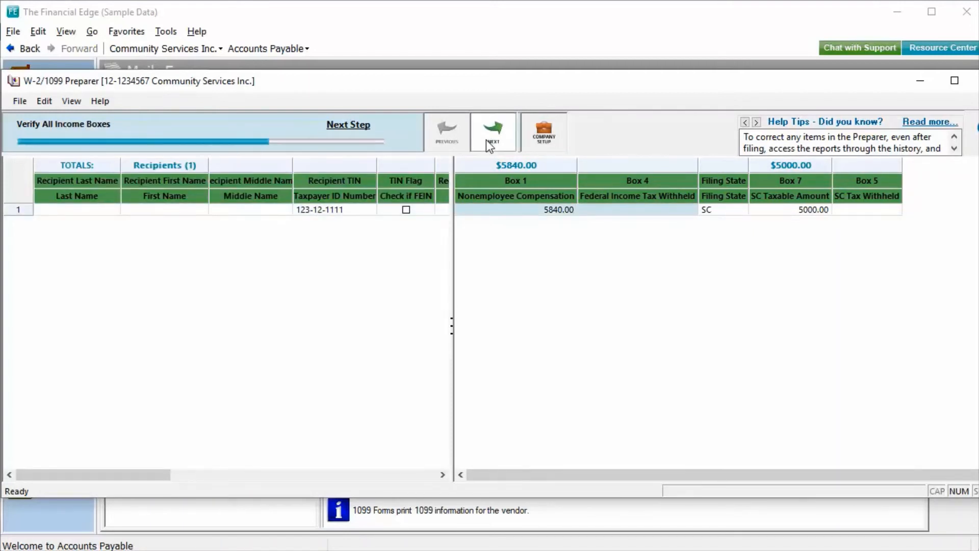
click(492, 131)
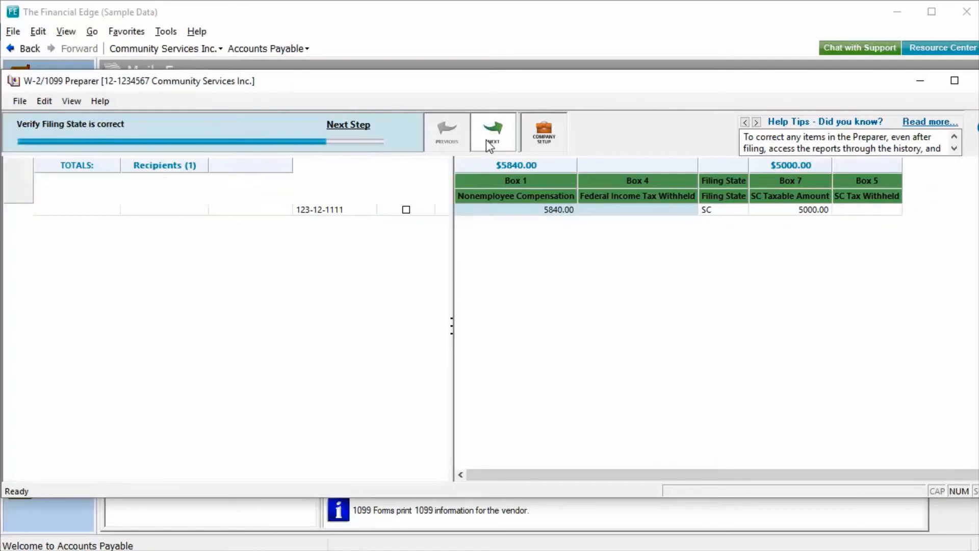
click(494, 131)
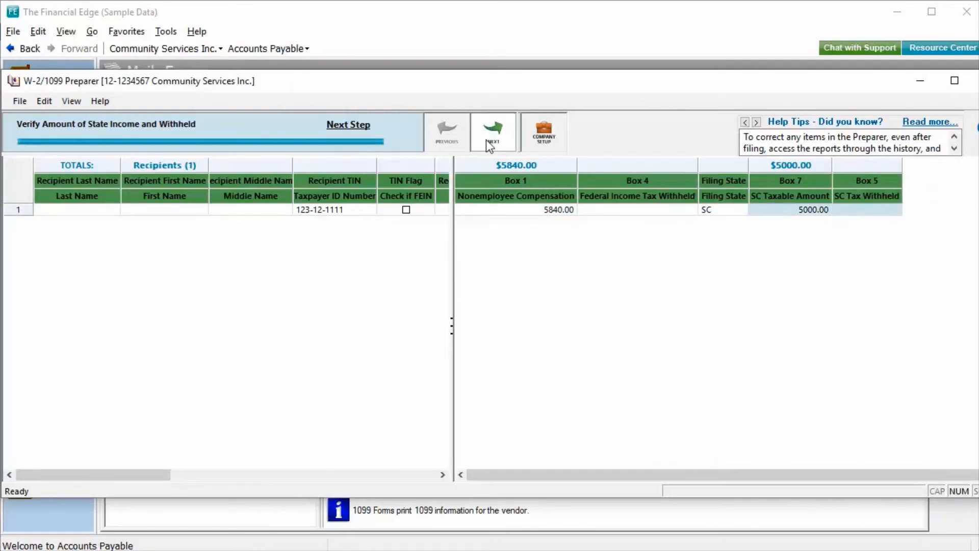
click(494, 132)
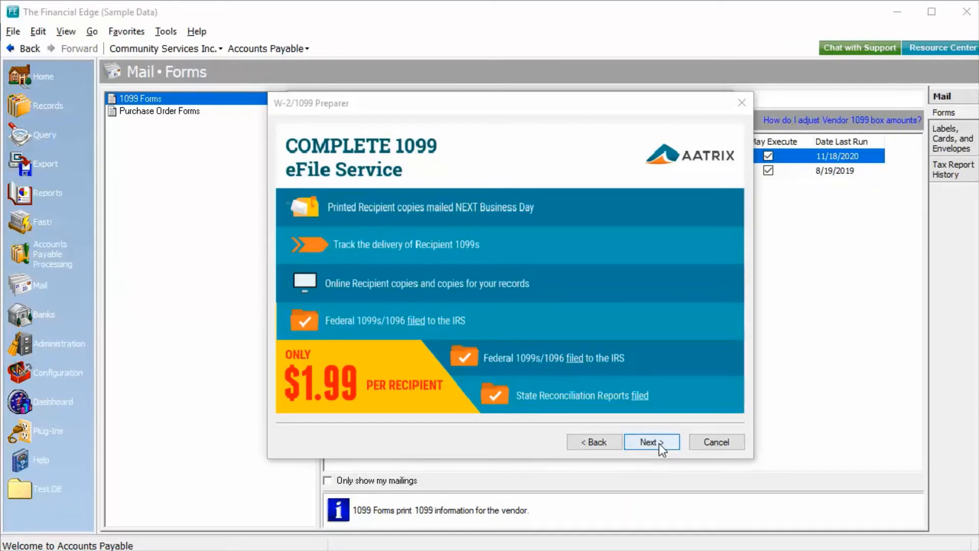
Choose Other Options to print recipient 1099 copies plus federal 1099s and 1096
click(651, 441)
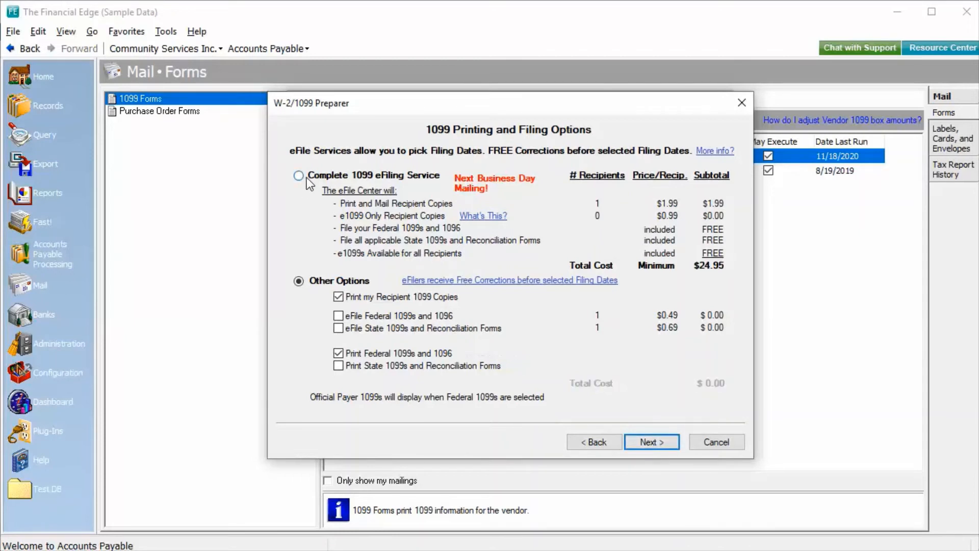
click(298, 175)
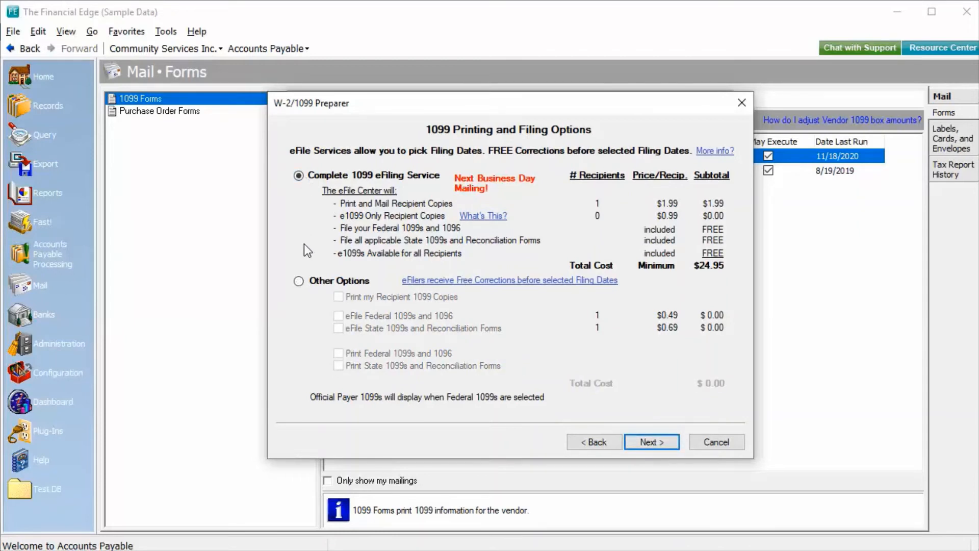
click(299, 281)
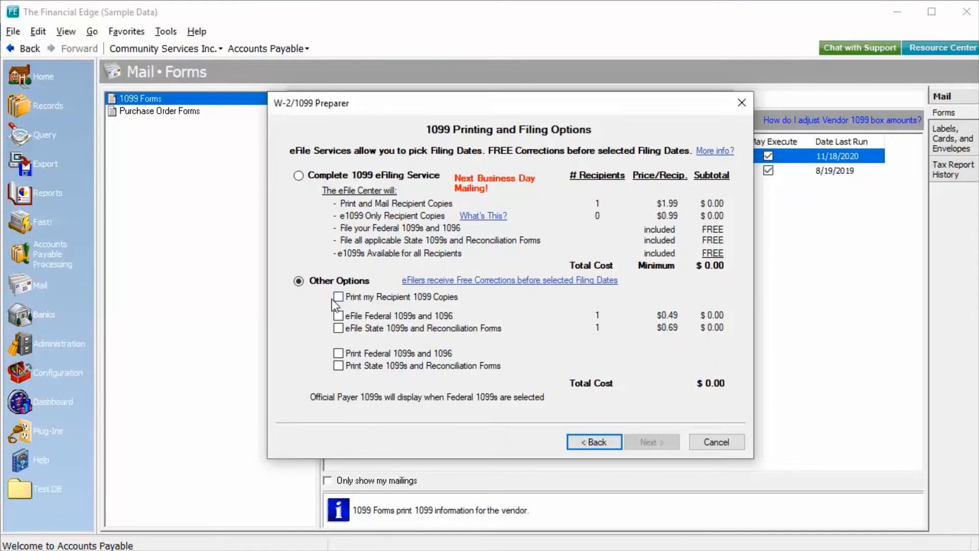
click(339, 296)
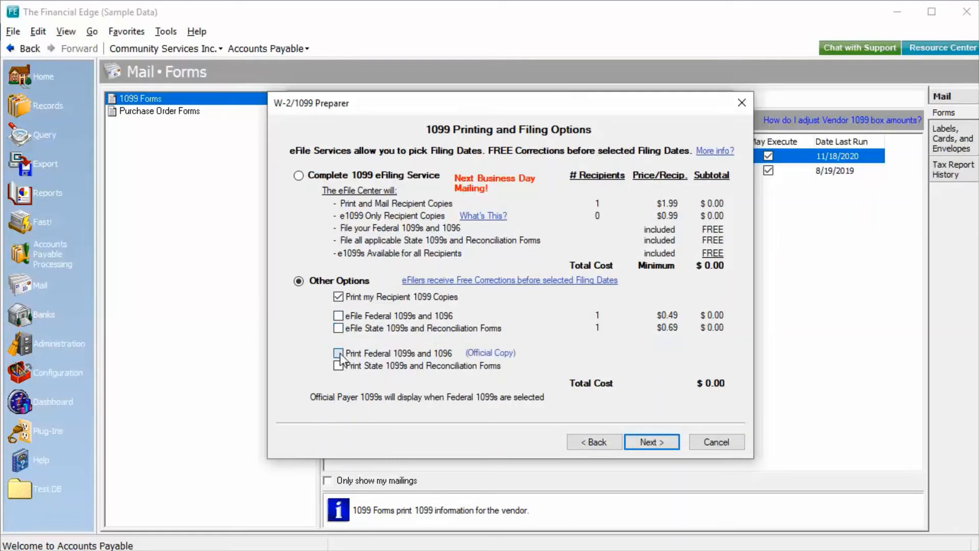
click(339, 353)
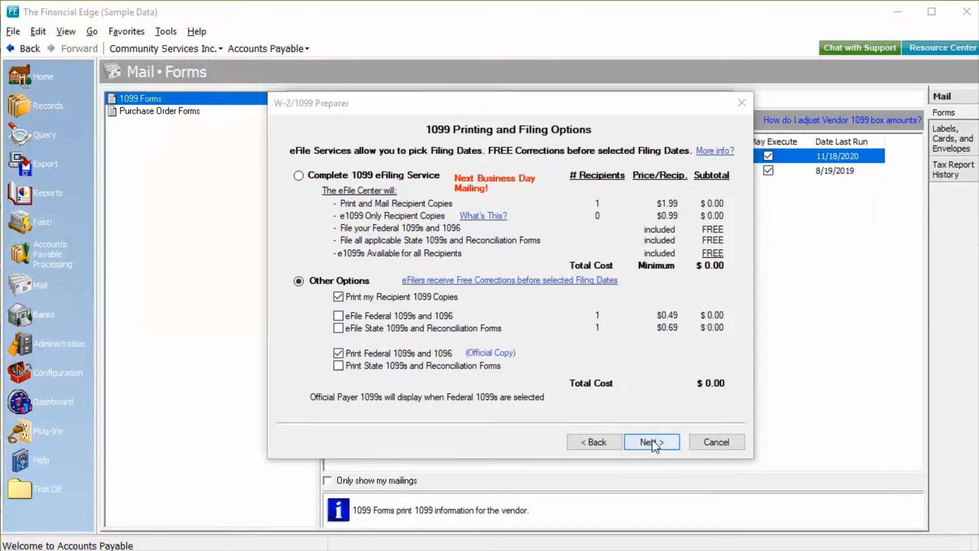
click(651, 442)
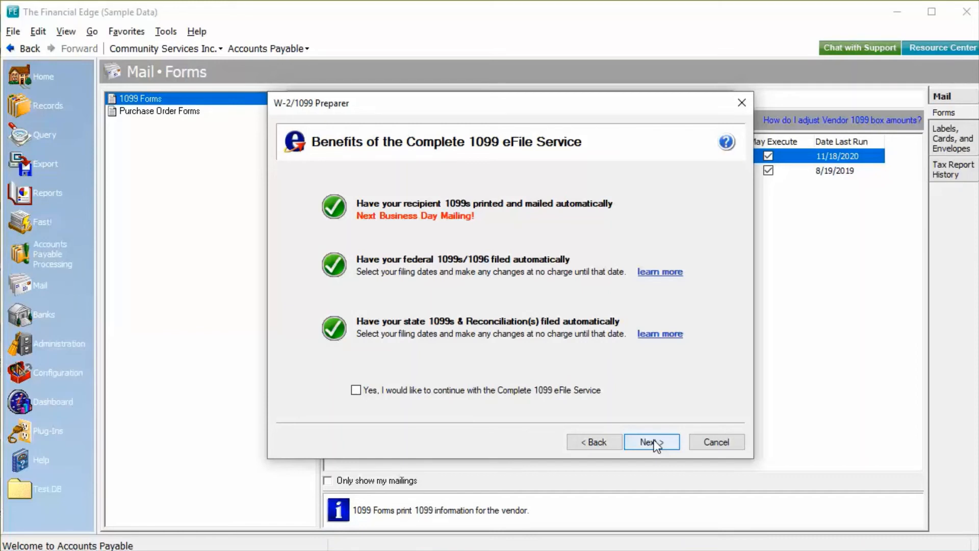
Decline the eFile service and accept the Review Data page to open the Federal 1096 report
click(651, 441)
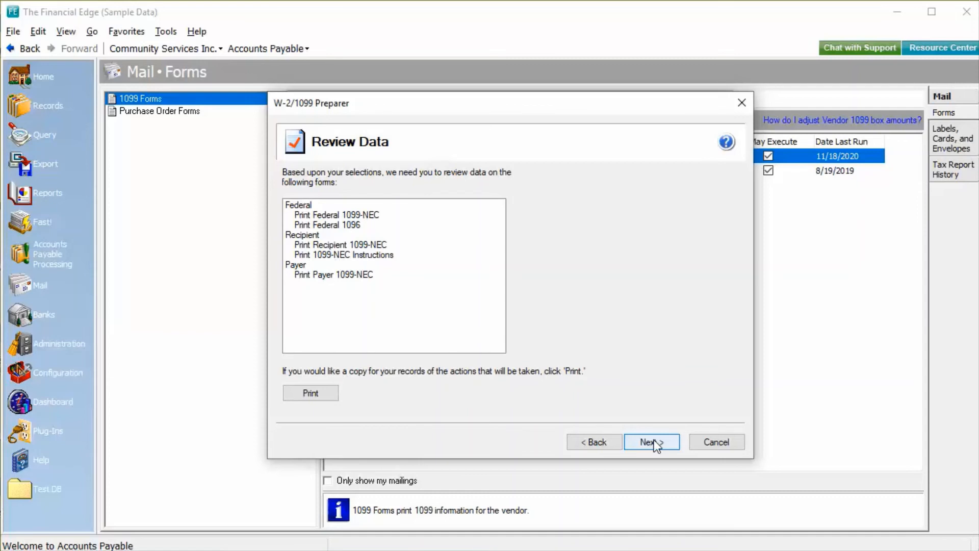
click(650, 442)
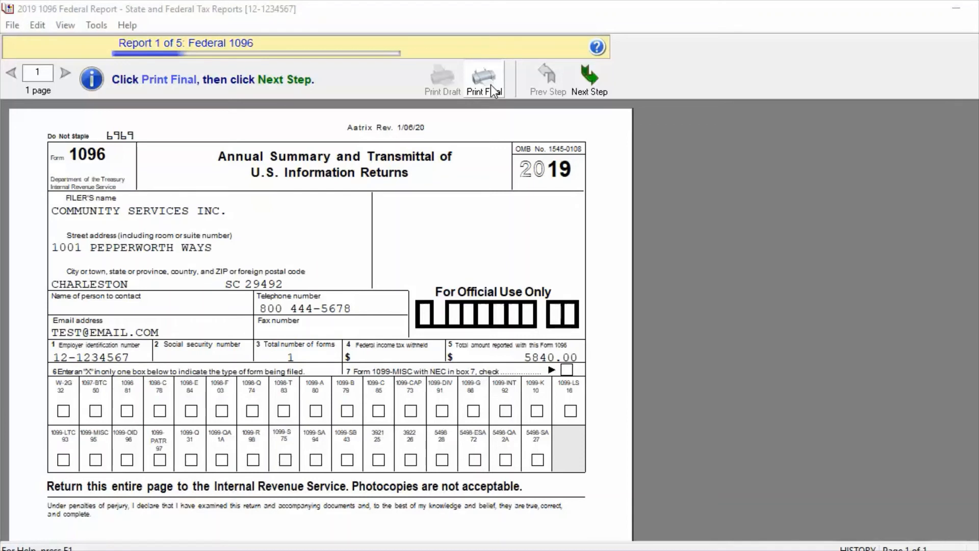
Print the final Federal 1096 to Microsoft Print to PDF and advance to the 1099-NEC report
click(483, 75)
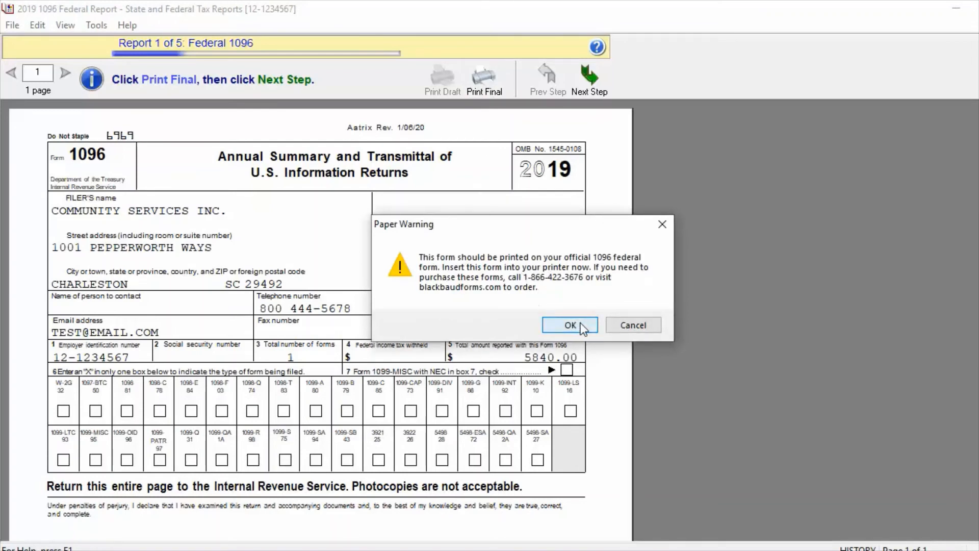
click(570, 325)
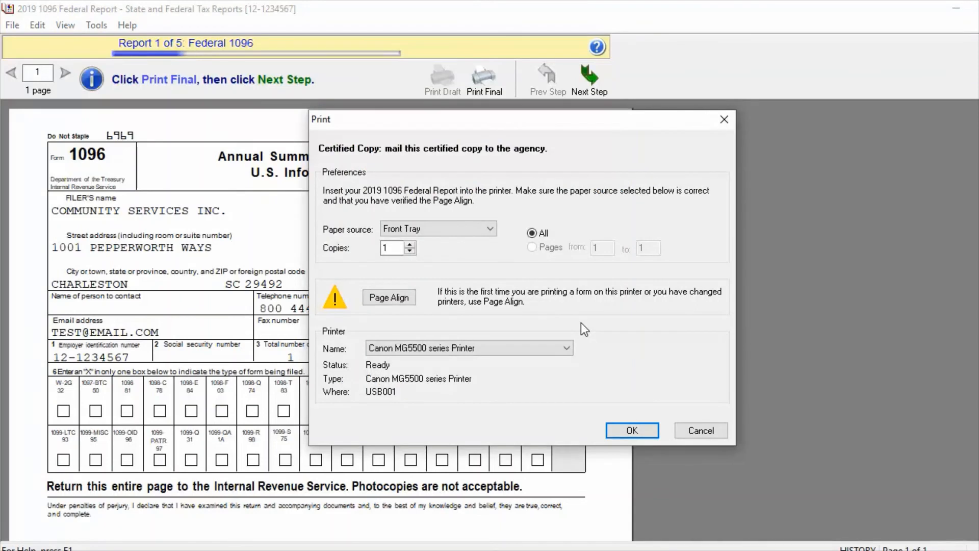
mouse_move(586, 322)
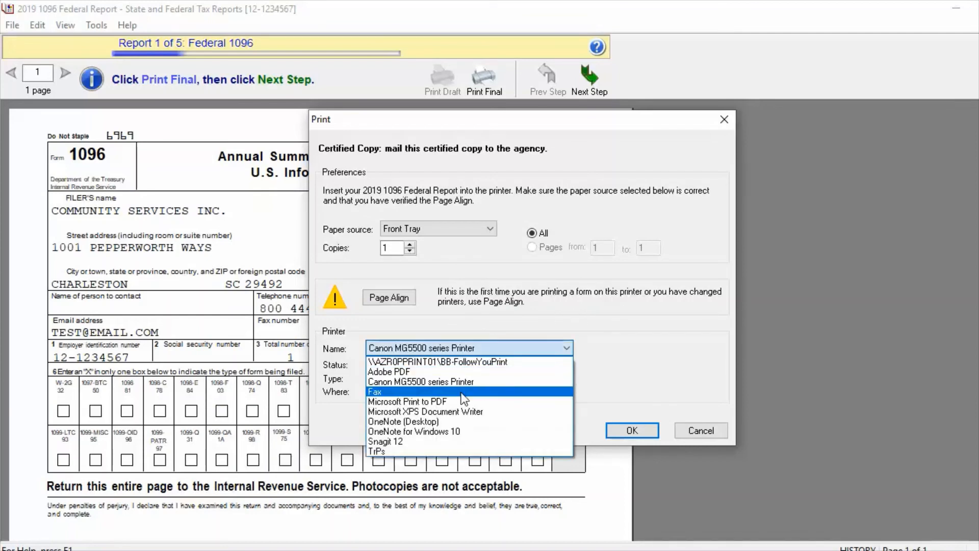
click(407, 401)
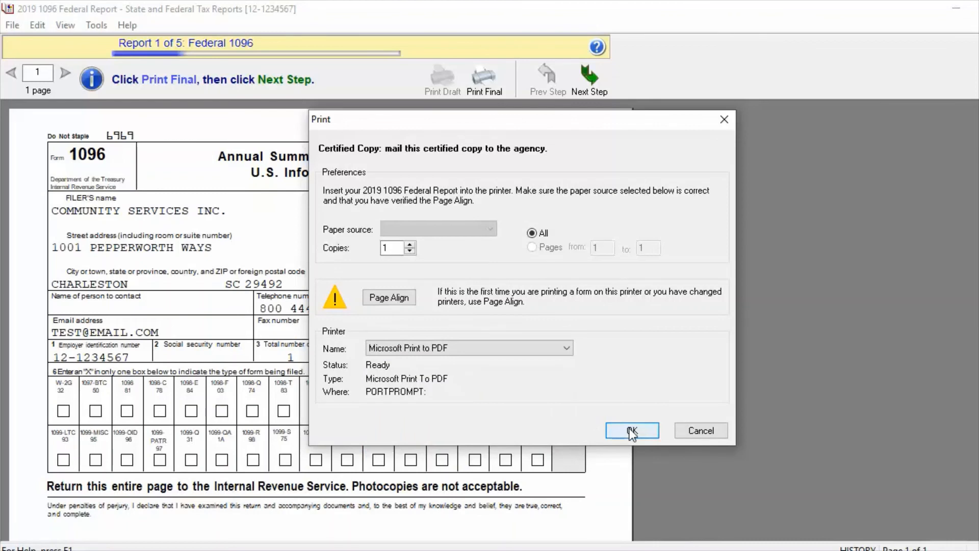
click(631, 430)
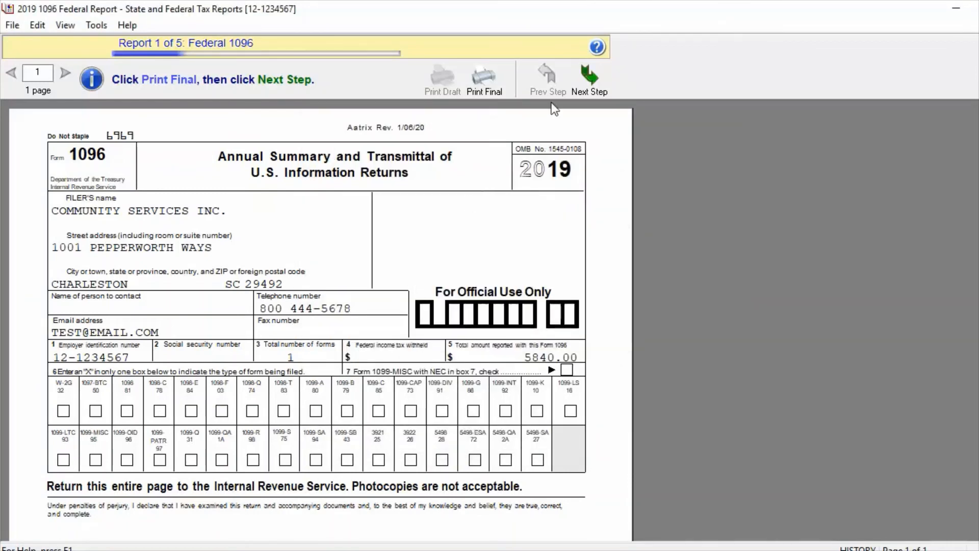
click(588, 75)
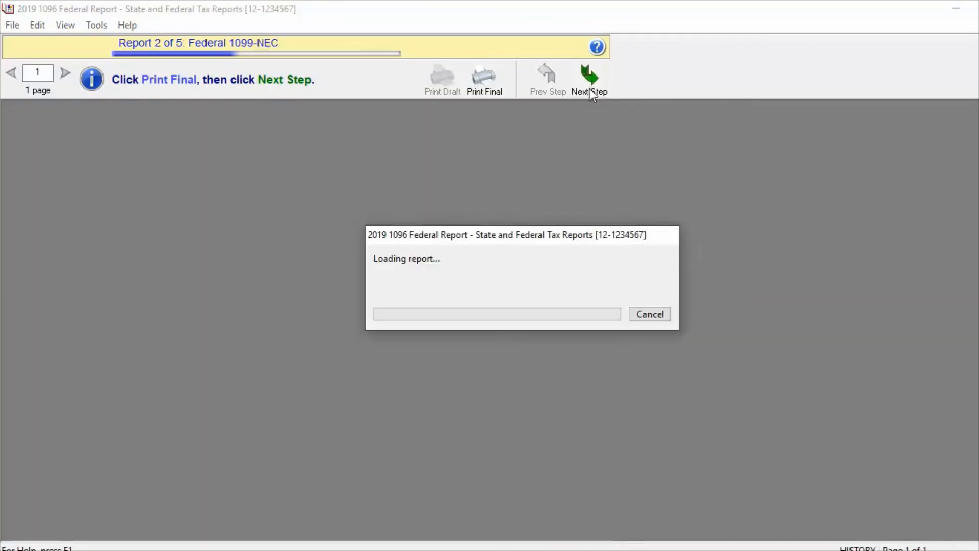
mouse_move(392, 68)
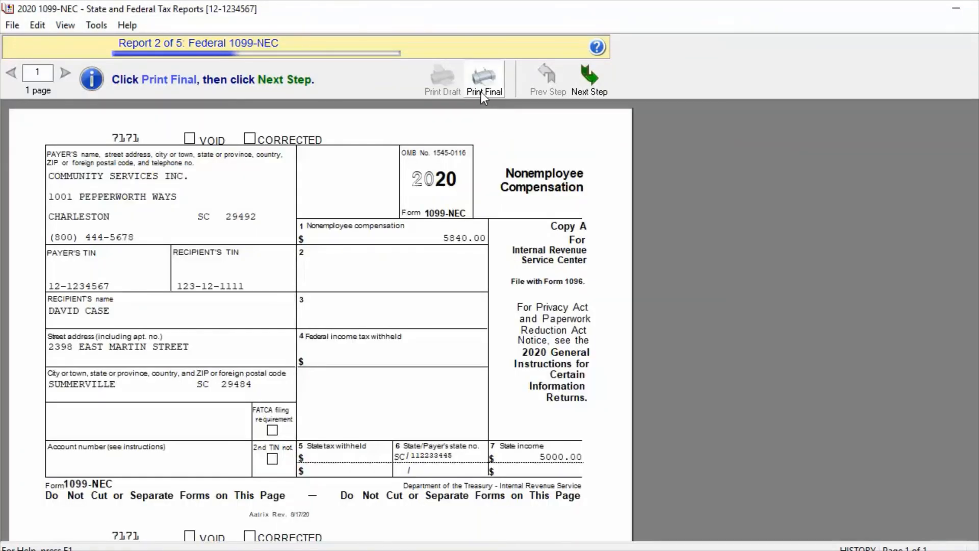
Print the final Federal 1099-NEC, returning to 1099 History File Options
click(484, 78)
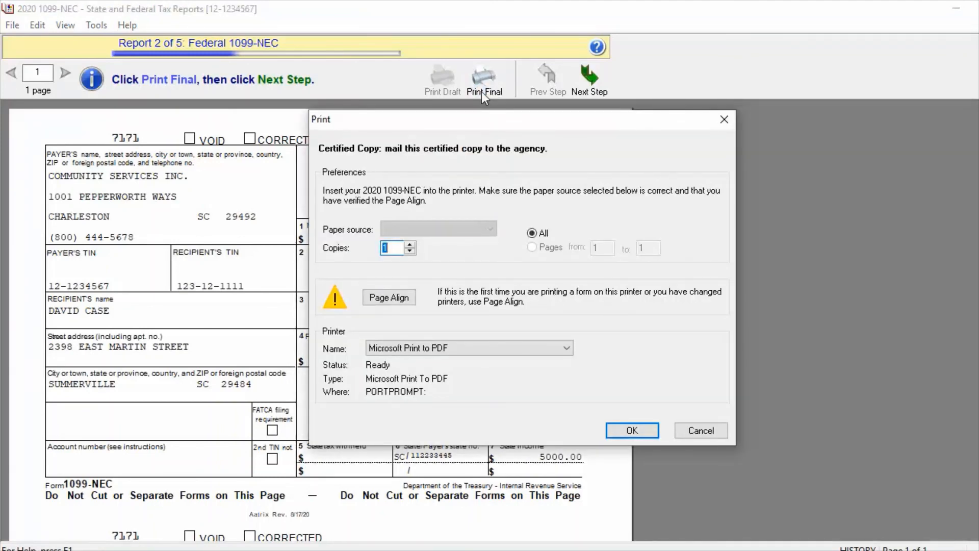
click(631, 429)
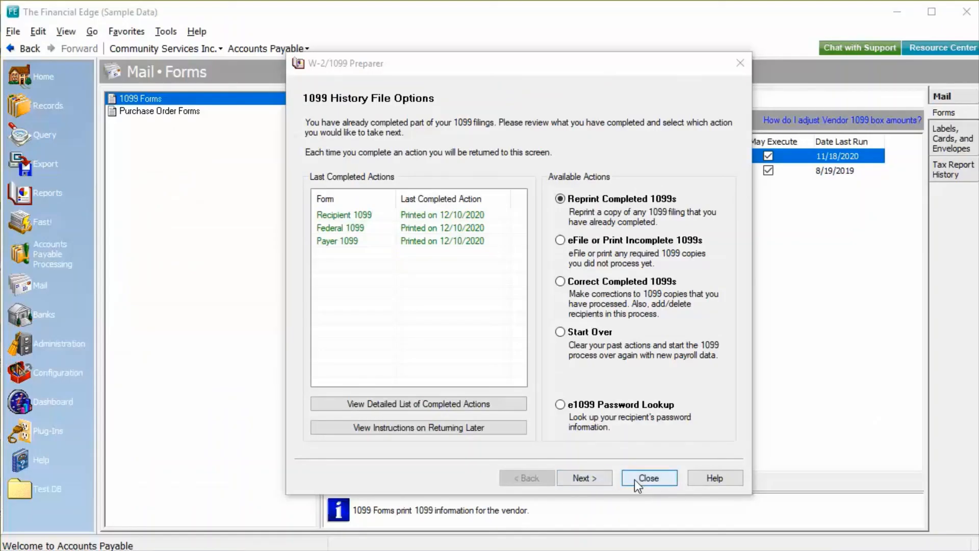